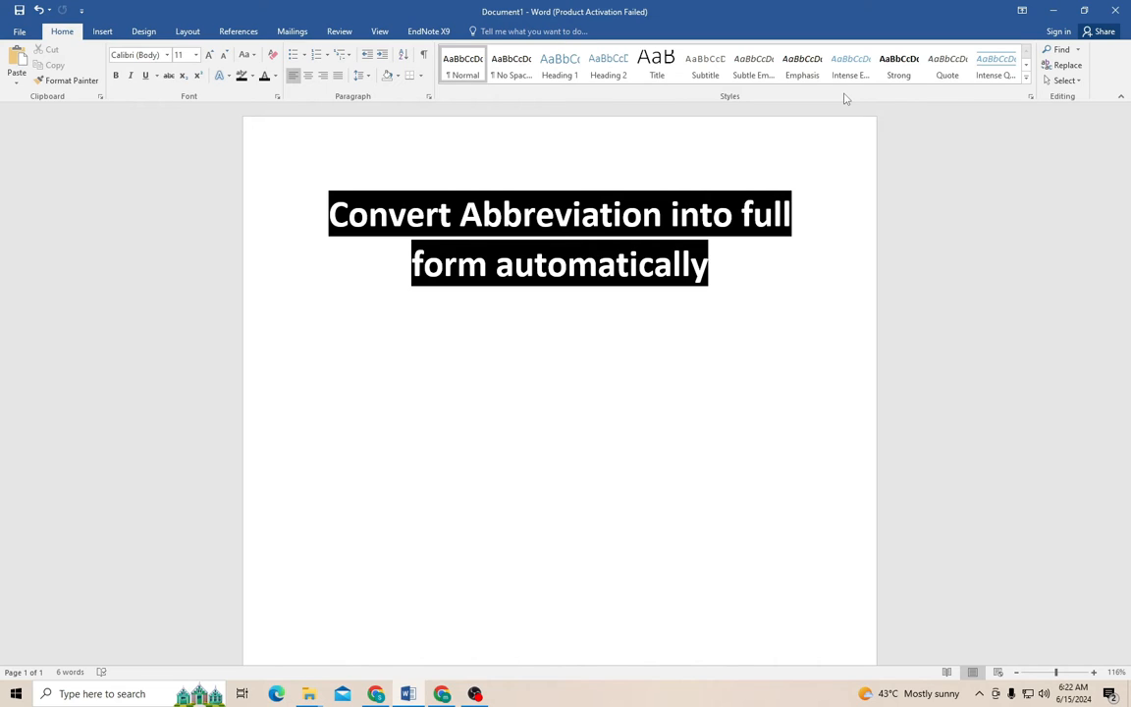
Paste 'EHSAS (Education, Health, and Social Achievement Services)' below the title and select it
{"action": "left_click", "coordinate": [318, 374]}
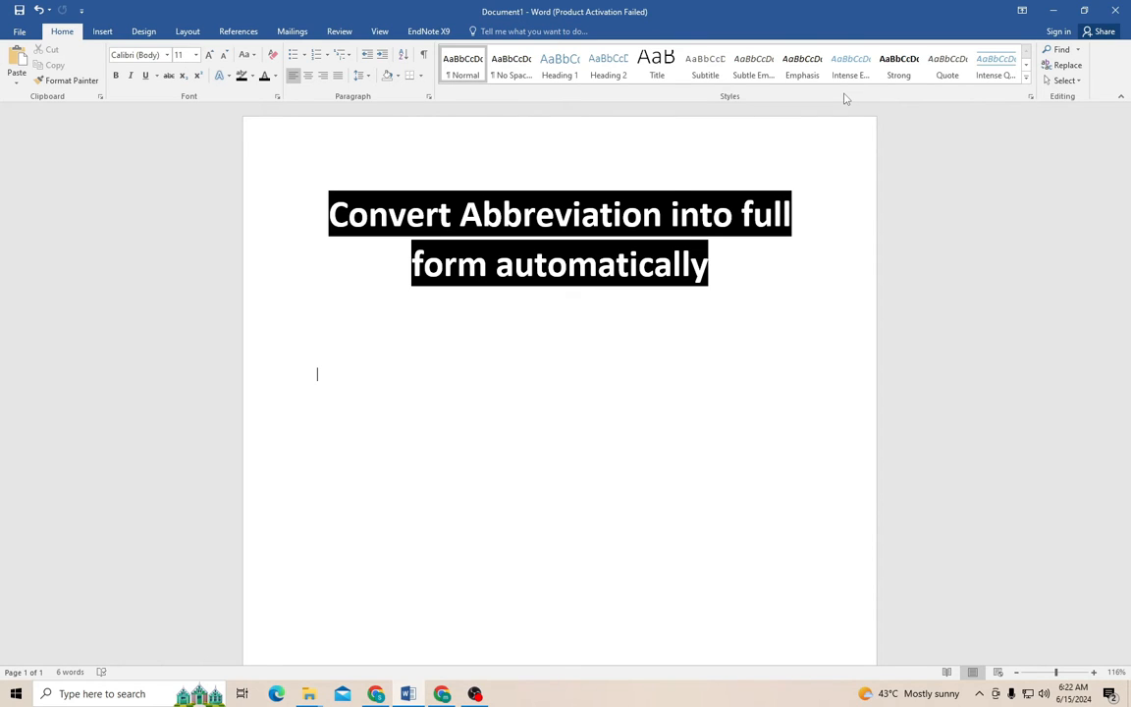
{"action": "mouse_move", "coordinate": [422, 6]}
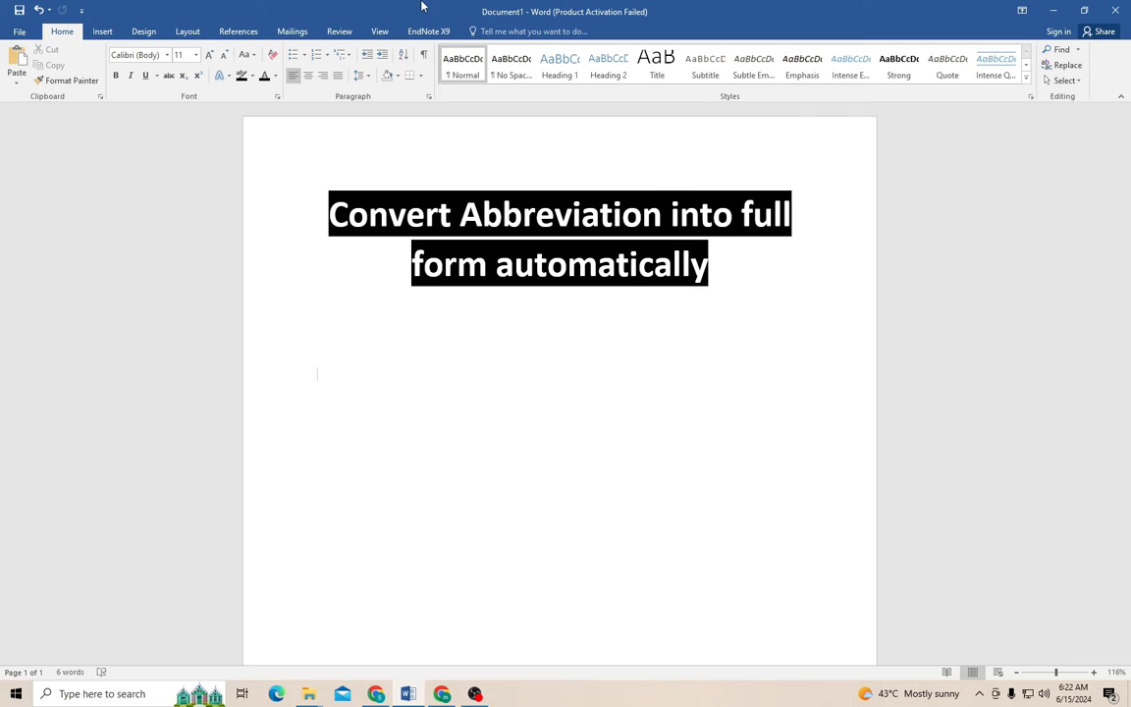
{"action": "key", "text": "ctrl+v"}
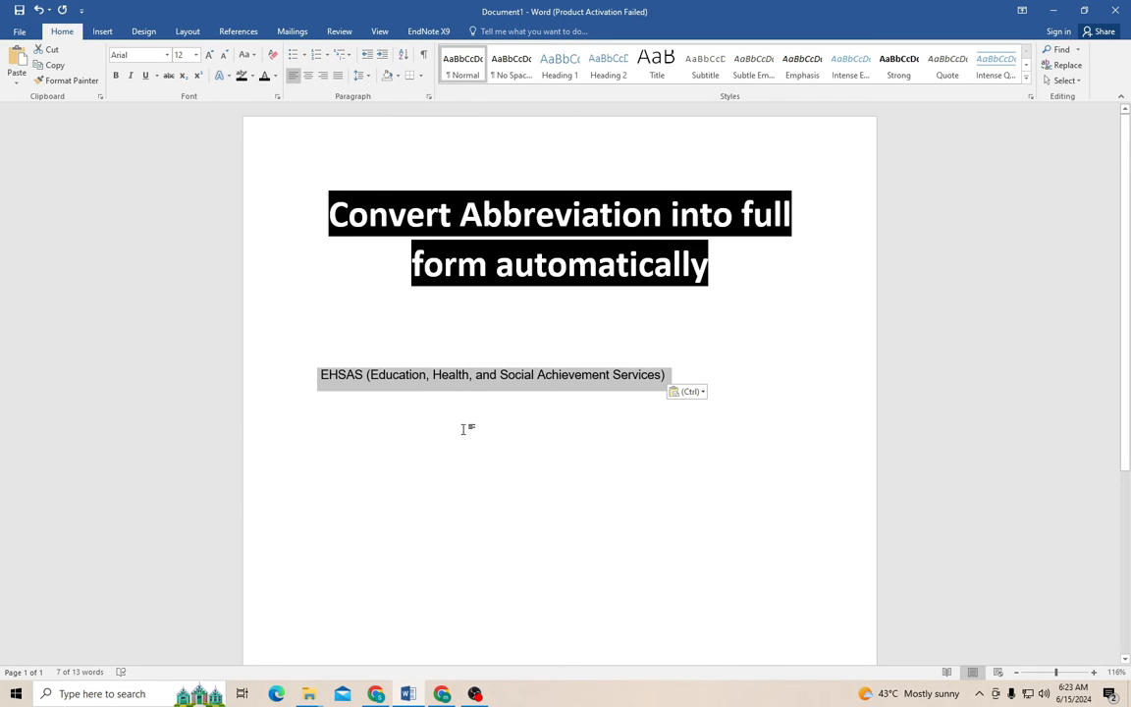
{"action": "left_click", "coordinate": [501, 384]}
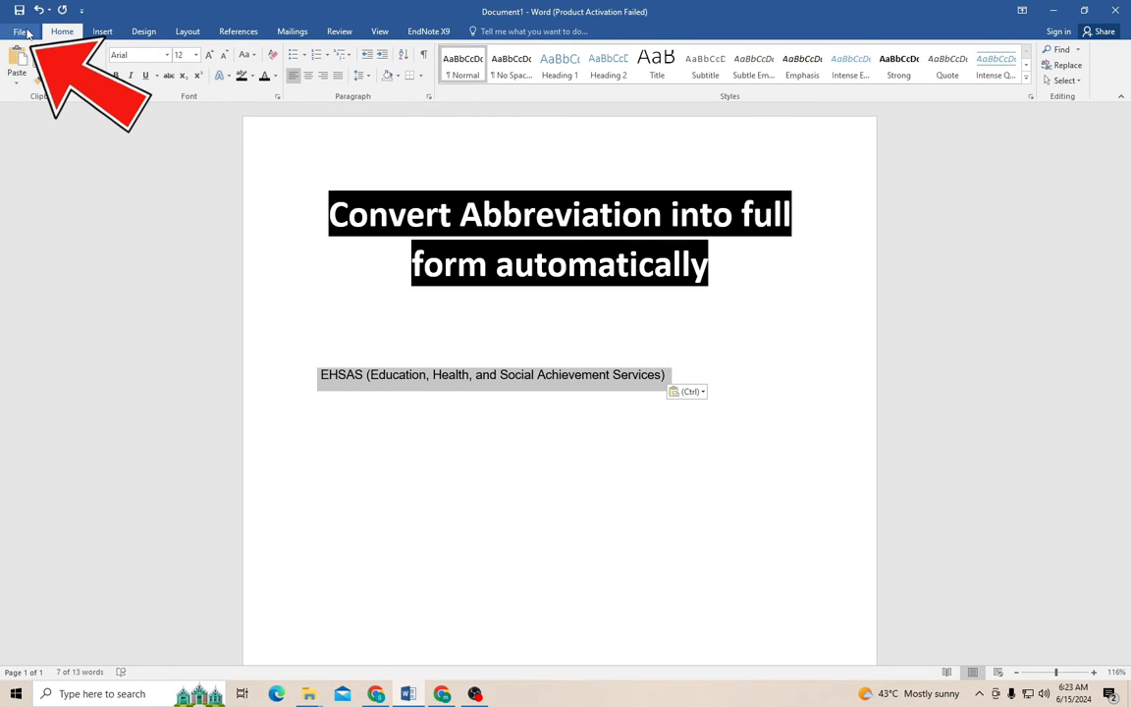
Reach the Proofing category of Word Options from the File menu
{"action": "left_click", "coordinate": [19, 32]}
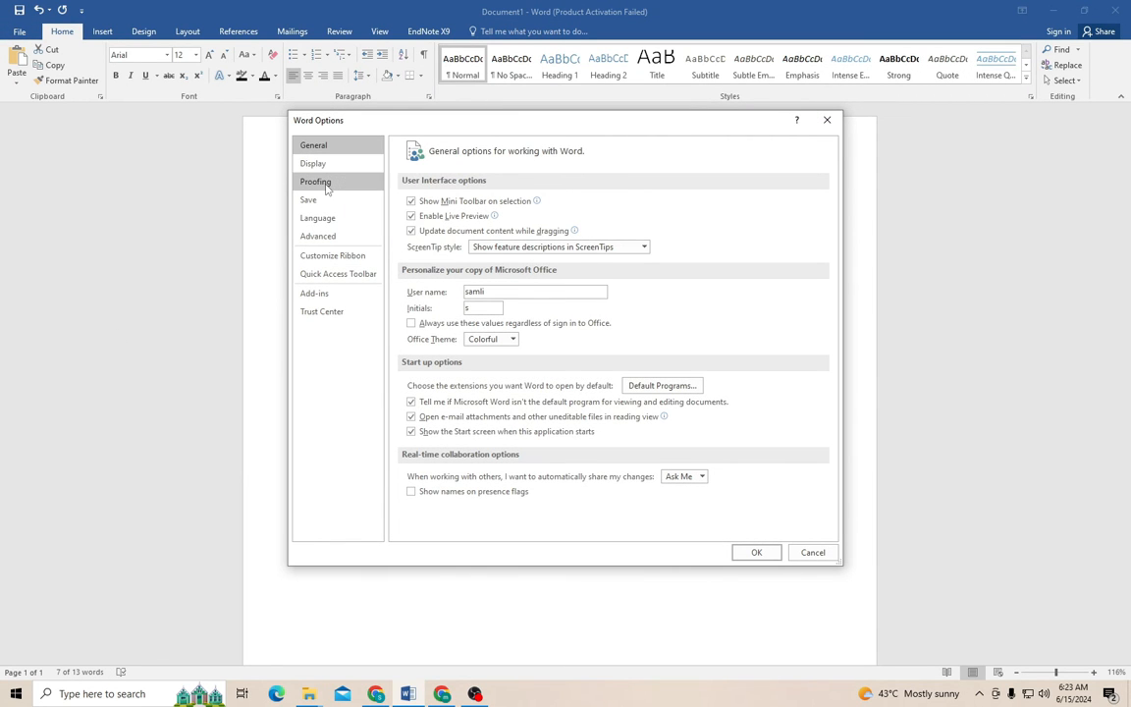
{"action": "left_click", "coordinate": [315, 181]}
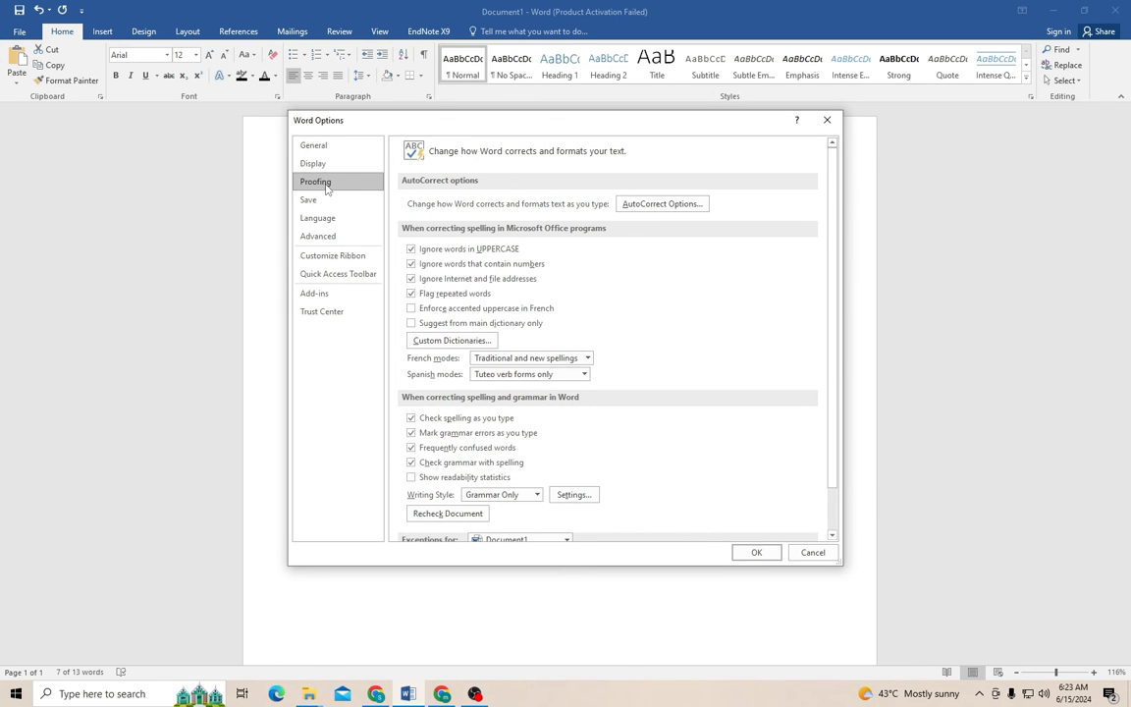
{"action": "mouse_move", "coordinate": [648, 224]}
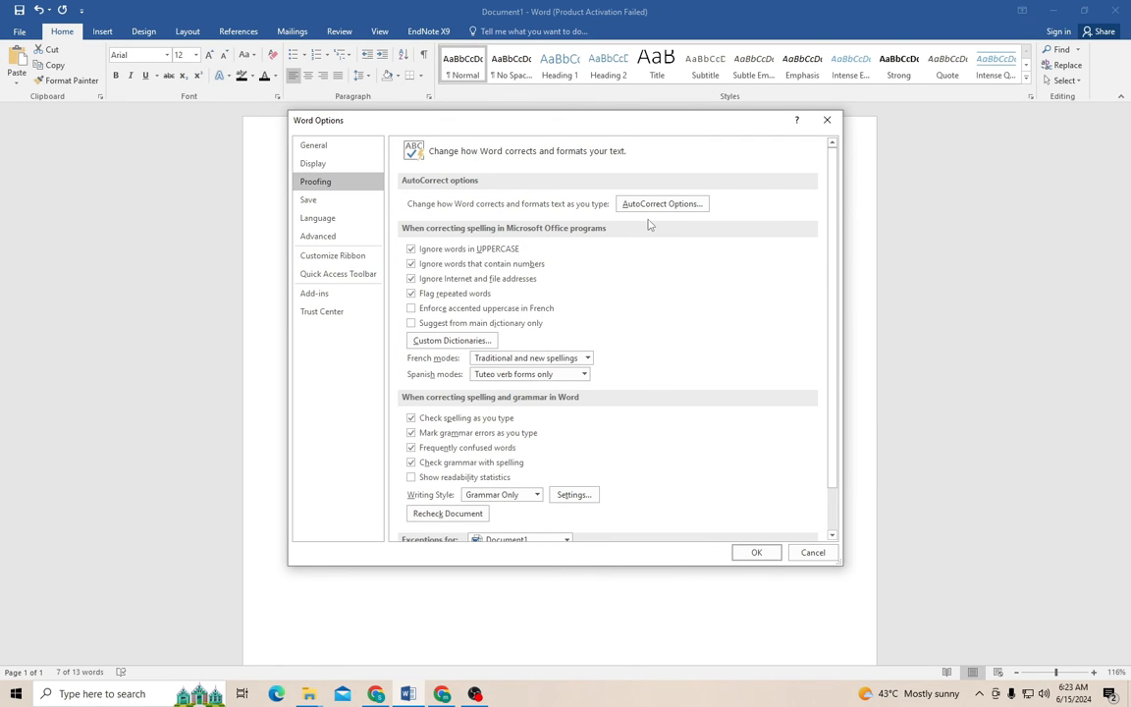
{"action": "mouse_move", "coordinate": [662, 202]}
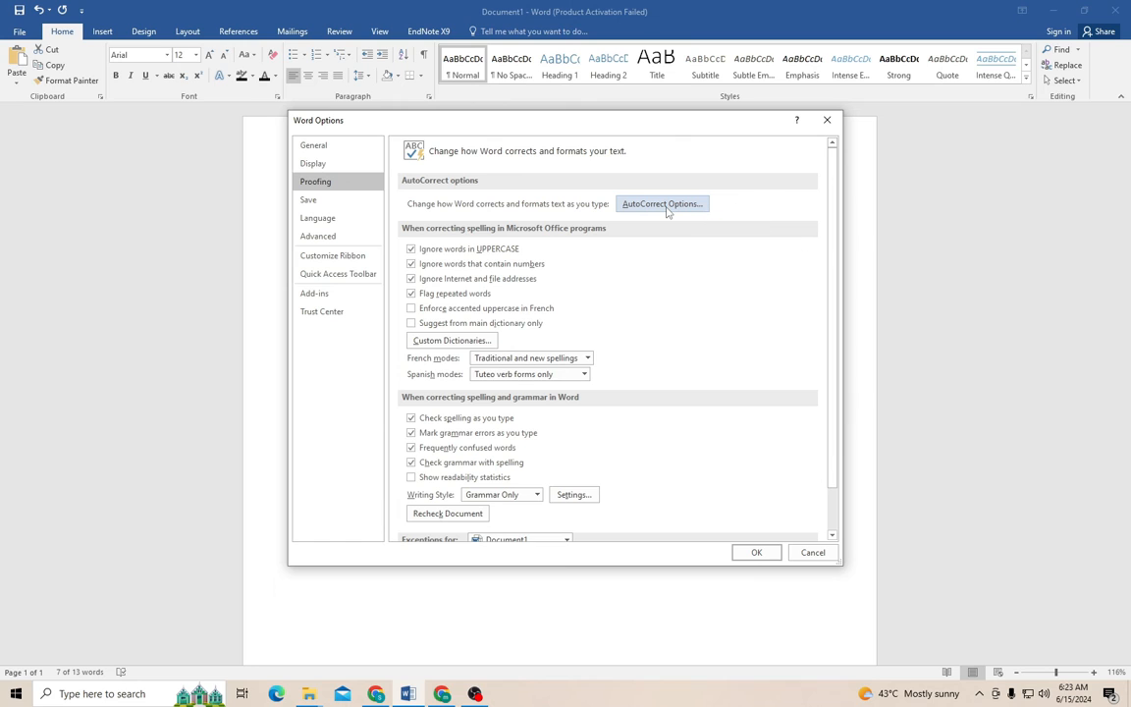
Add an AutoCorrect entry replacing 'ehsas' with the selected full institution name, redefining the existing one
{"action": "left_click", "coordinate": [662, 202]}
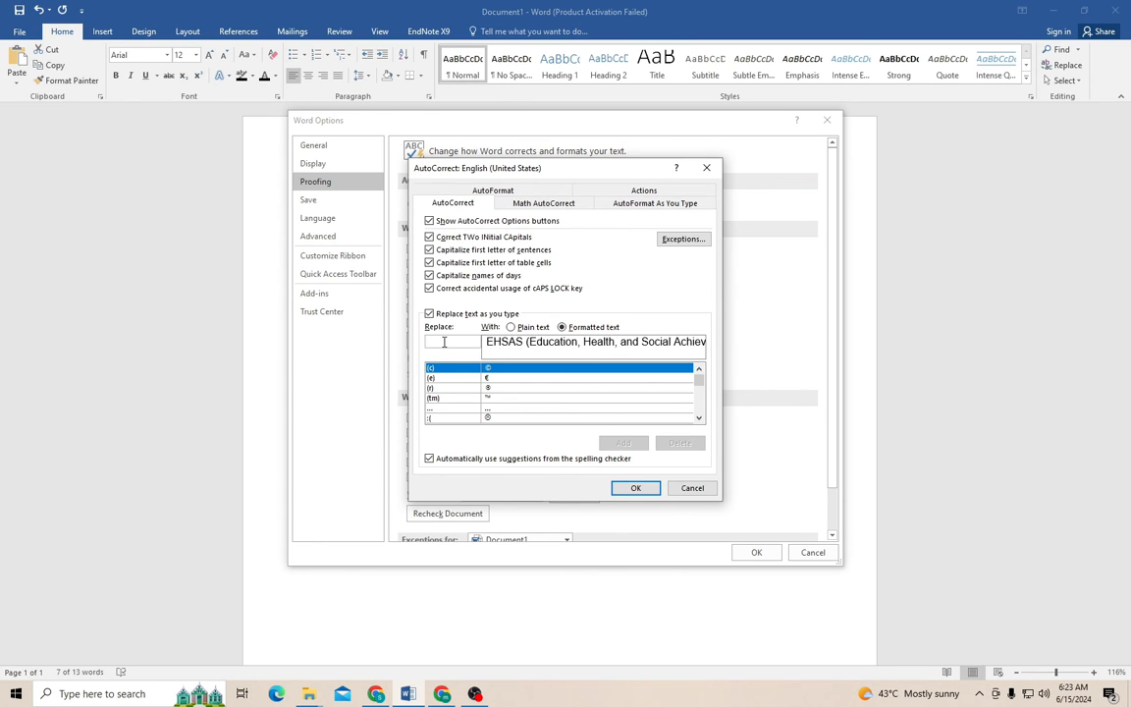
{"action": "type", "text": "ehsas"}
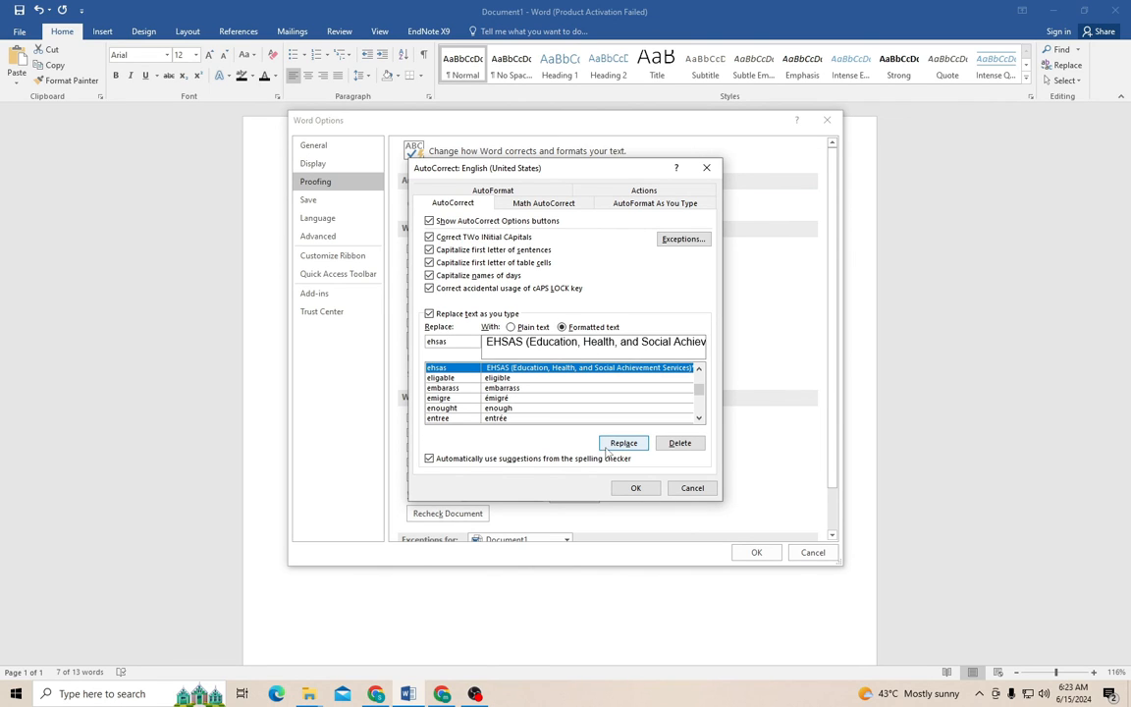
{"action": "left_click", "coordinate": [624, 444]}
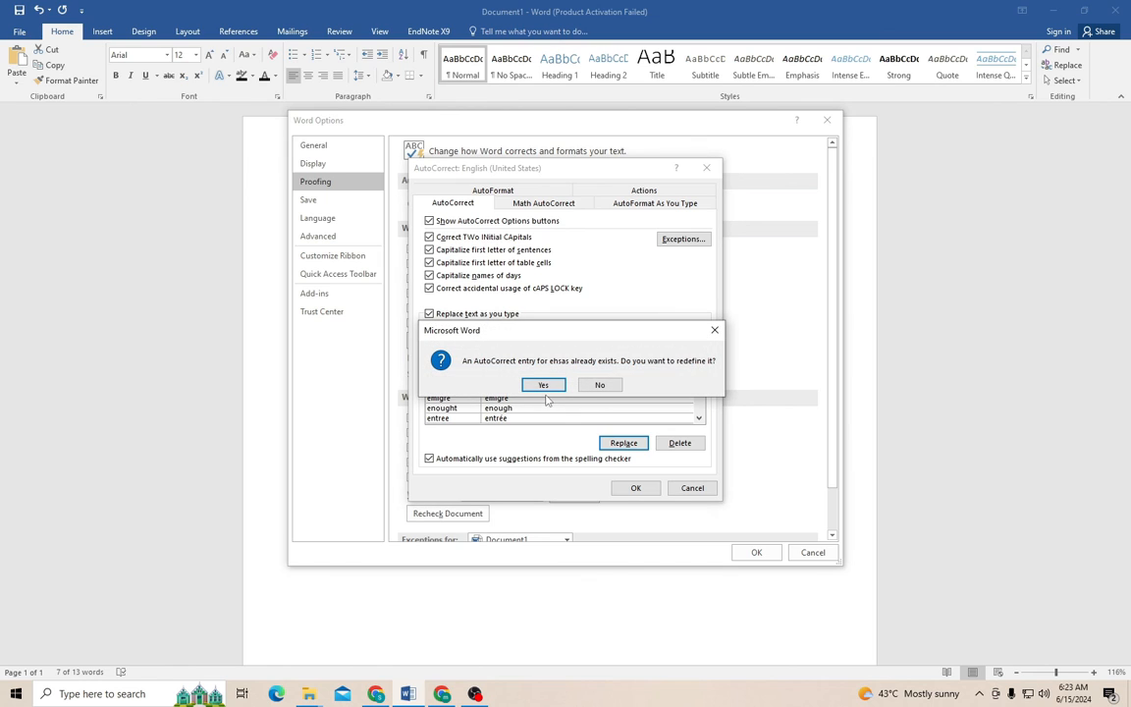
{"action": "left_click", "coordinate": [542, 383]}
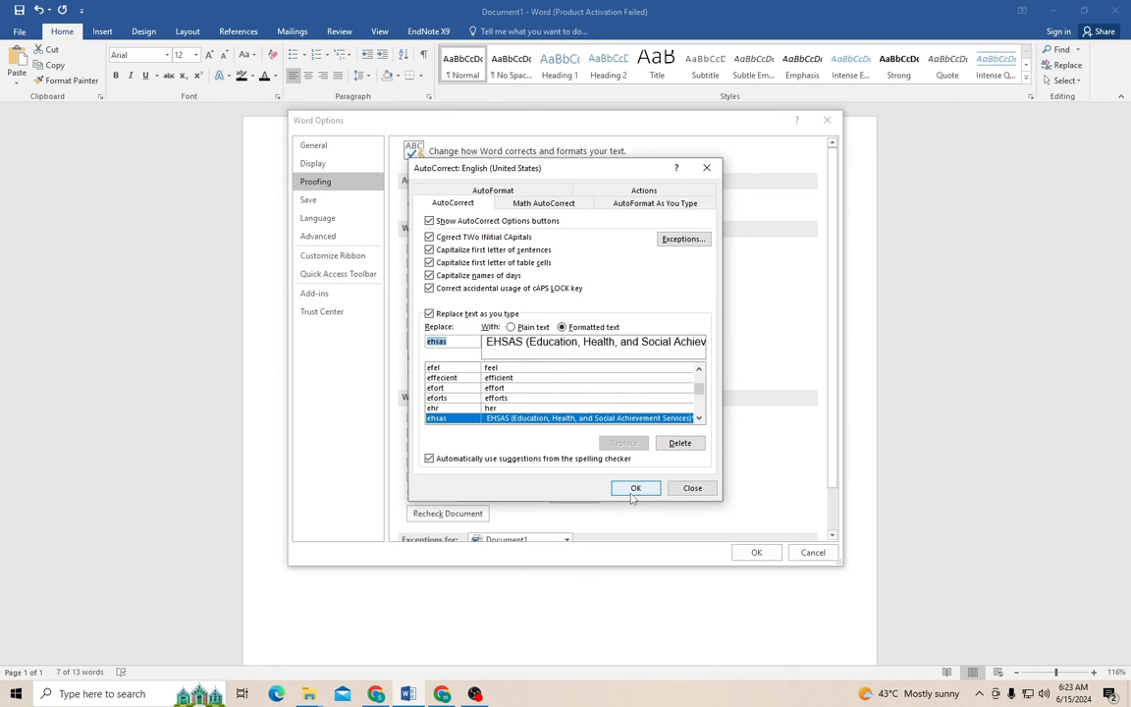
{"action": "left_click", "coordinate": [636, 487]}
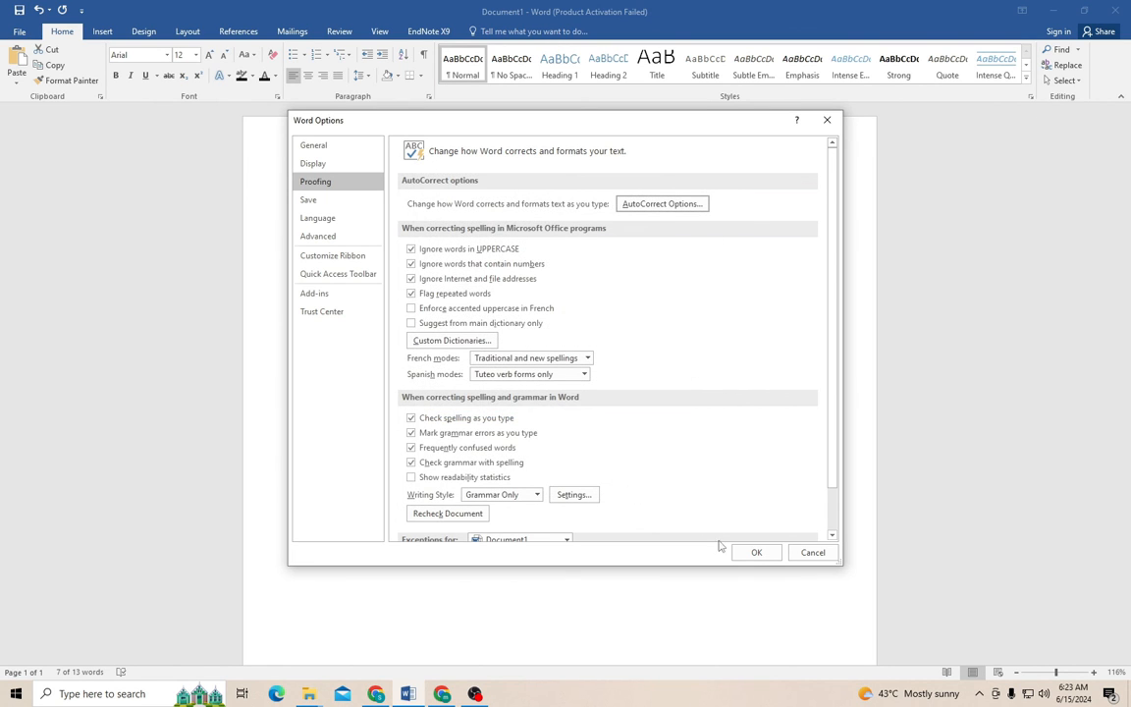
Close Word Options and type ehsas in the document so it expands to the full name
{"action": "left_click", "coordinate": [756, 552]}
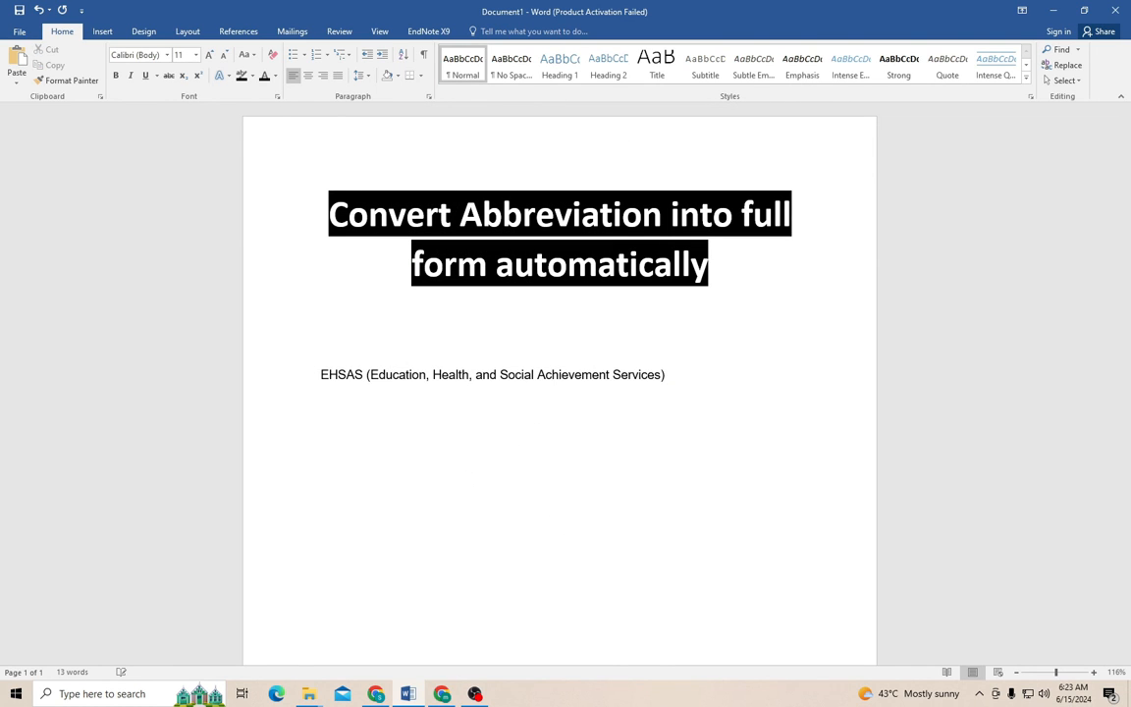
{"action": "type", "text": "ehsa"}
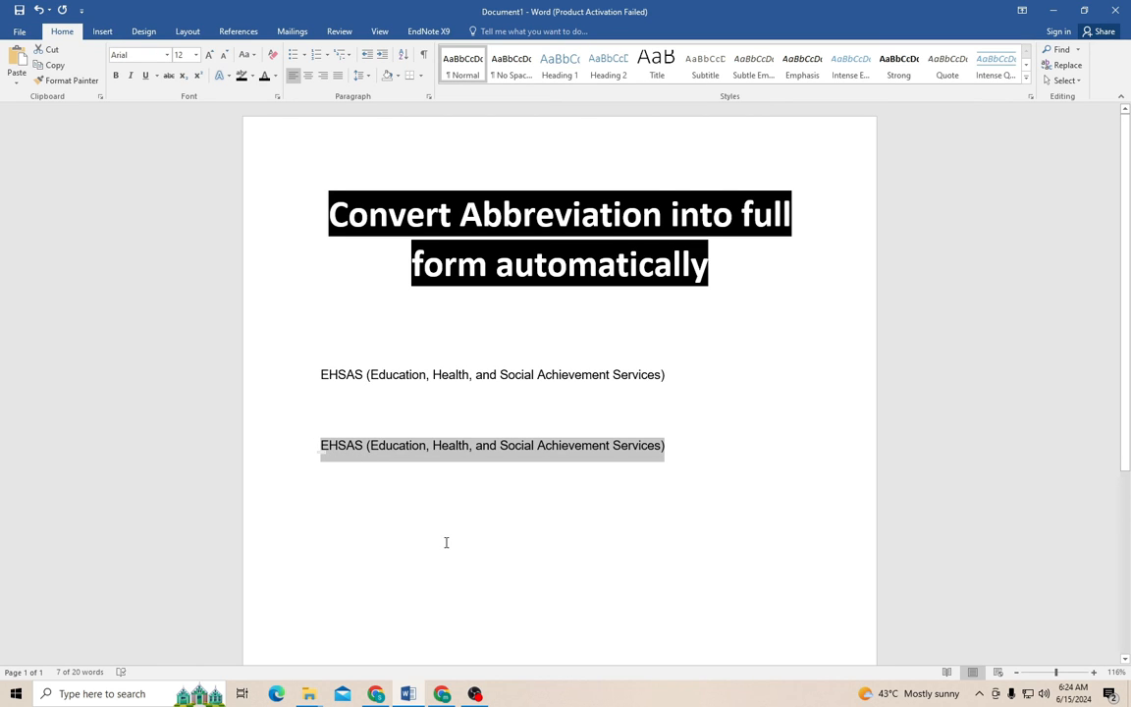
{"action": "mouse_move", "coordinate": [424, 499]}
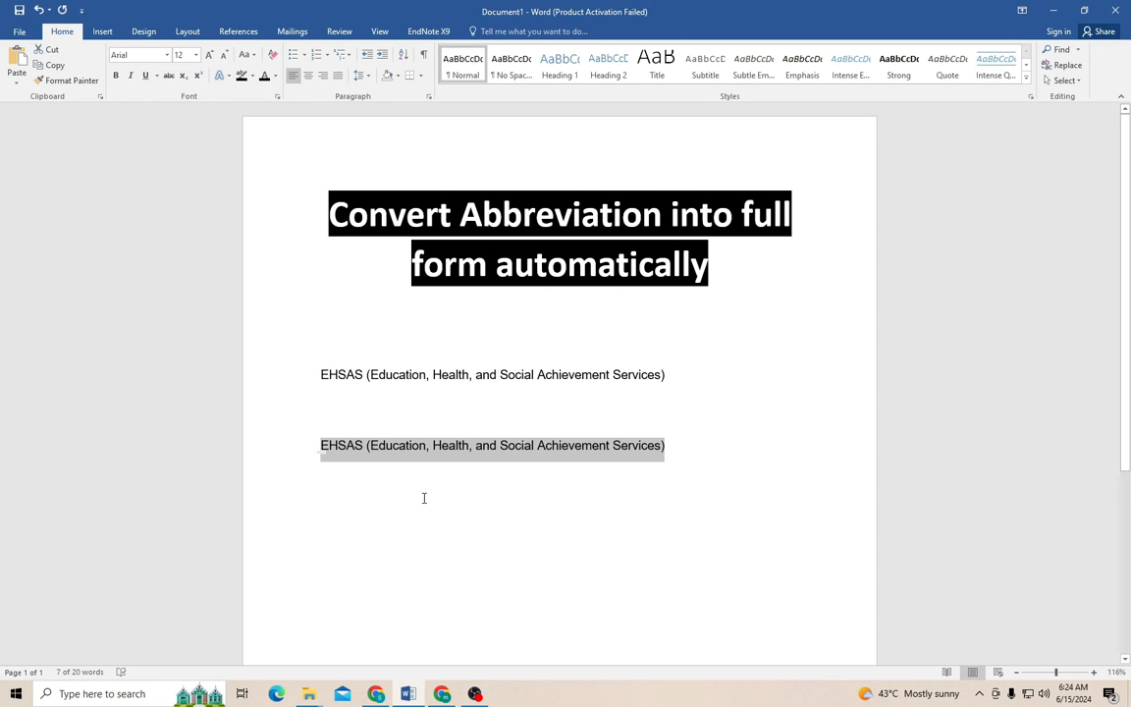